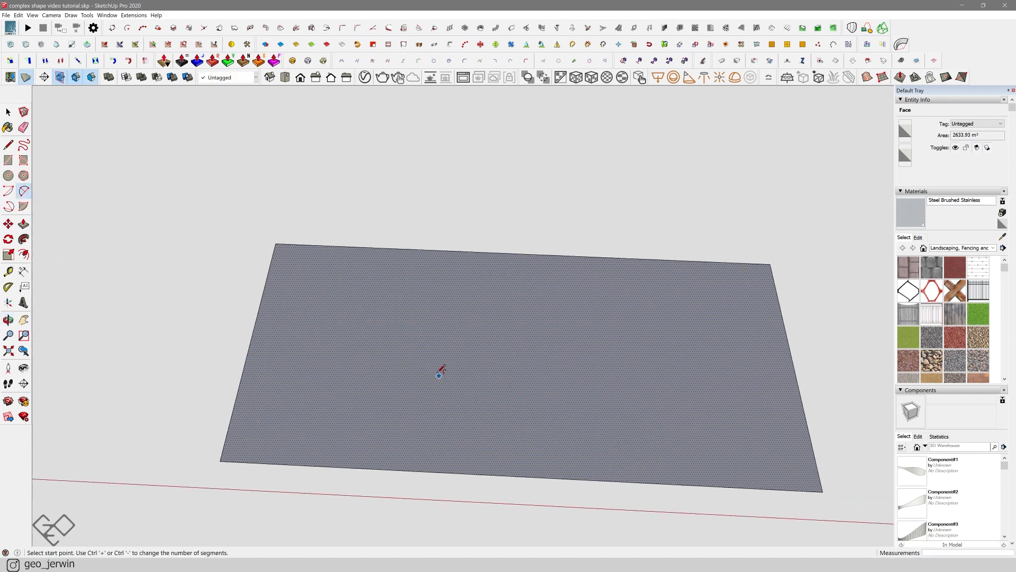
# Draw two arcs on the rectangle face to form a crescent-shaped outline.
pyautogui.click(439, 374)
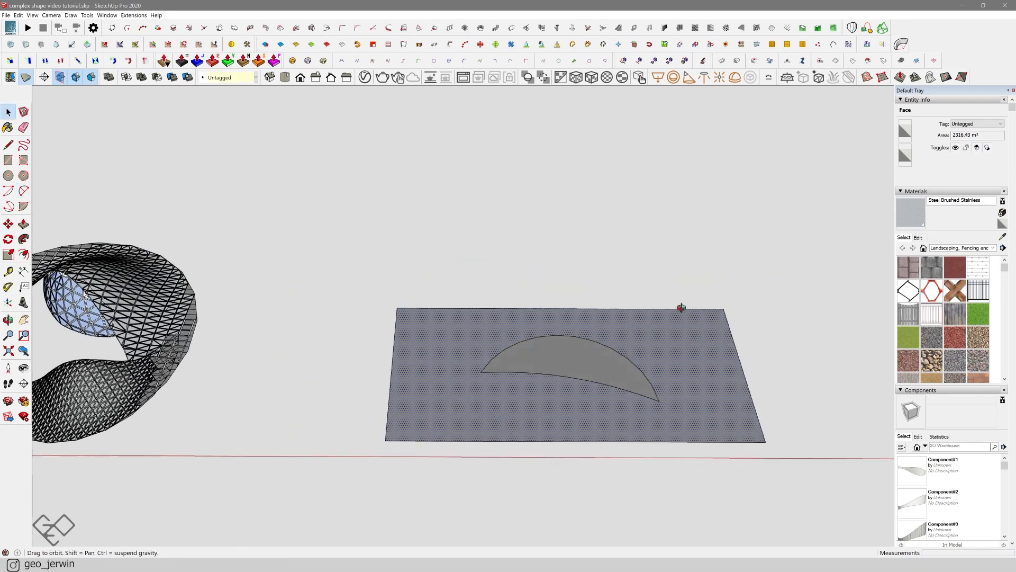
# Zoom closer to the crescent outline before gridding the rectangle face.
pyautogui.moveTo(681, 308); pyautogui.dragTo(720, 360)
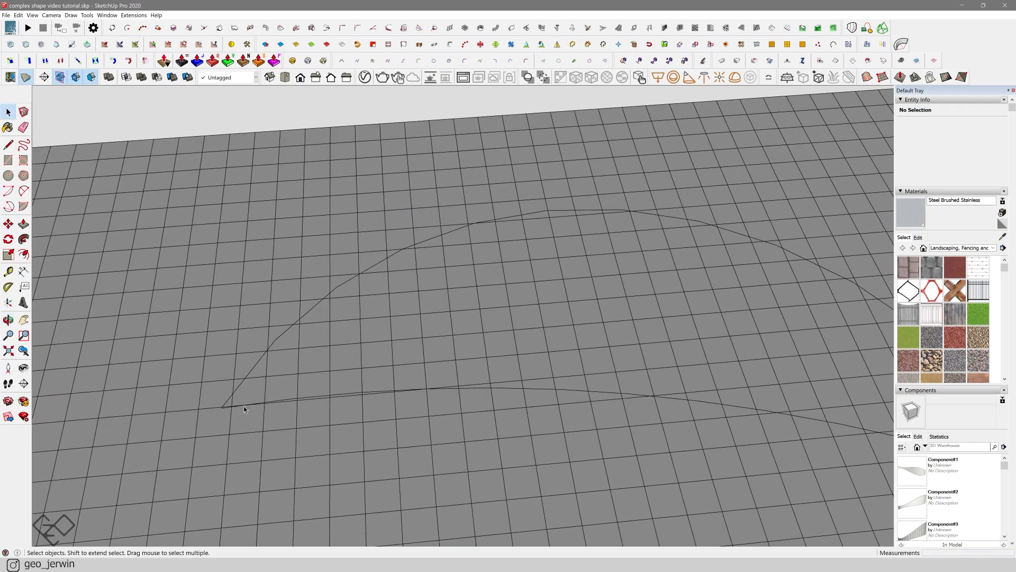
# Isolate the gridded crescent face as a standalone square-celled shape.
pyautogui.click(24, 127)
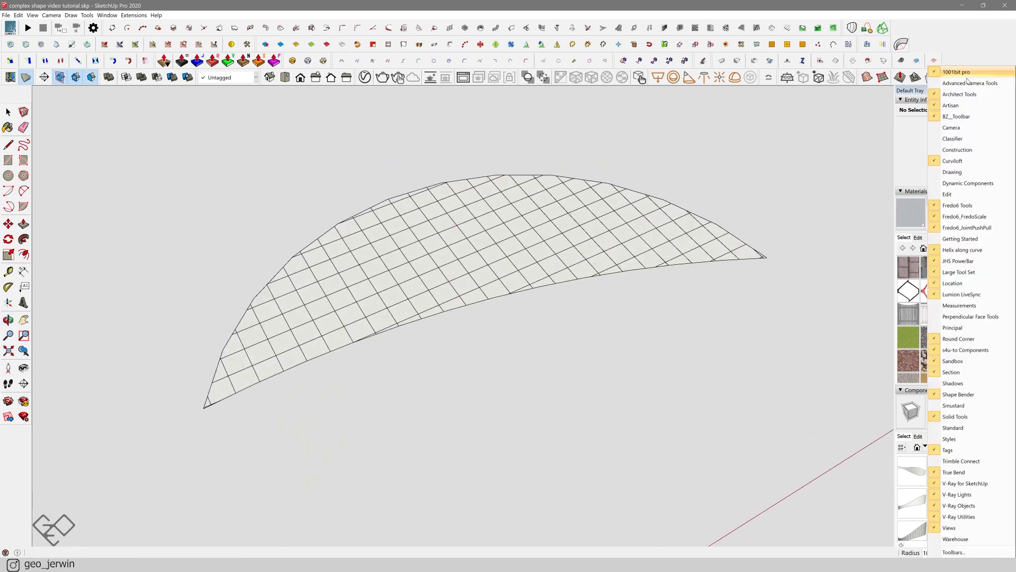
pyautogui.moveTo(972, 360)
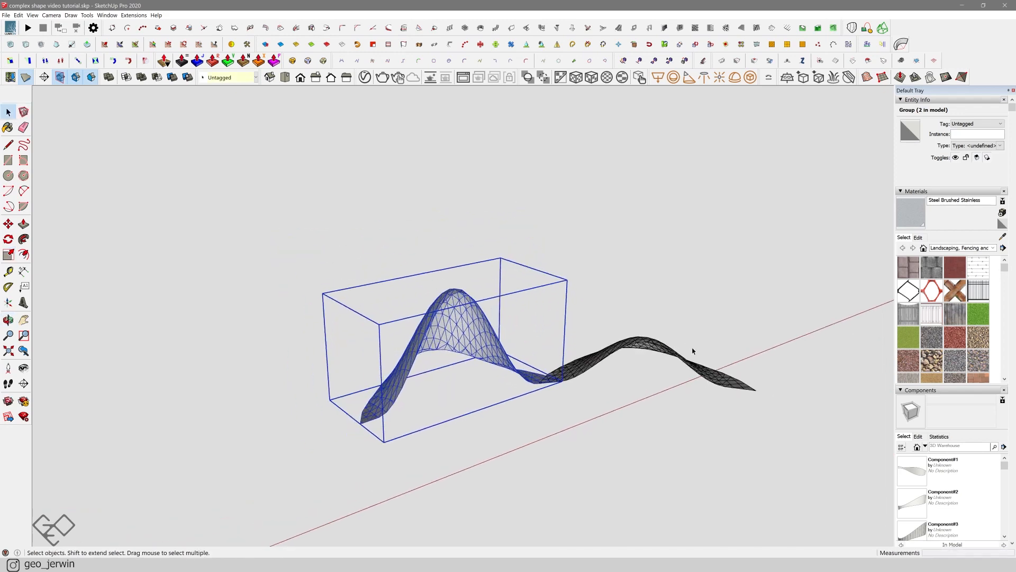
# Add a dome-shaped sphere and a large rectangular ground plane under the wavy surface.
pyautogui.click(8, 254)
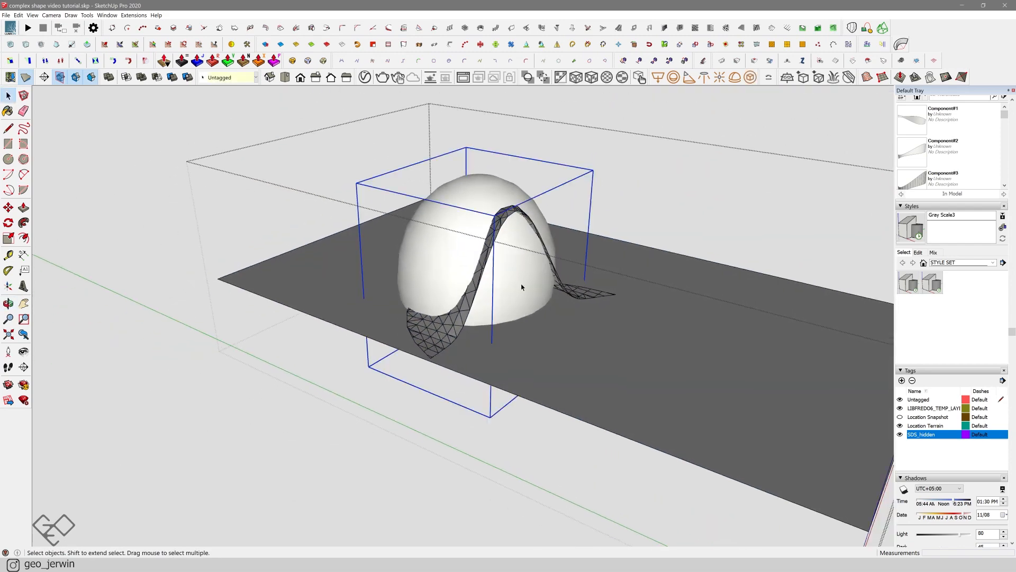
# Show the Intersect Faces context submenu for the selected dome and ground plane.
pyautogui.rightClick(521, 286)
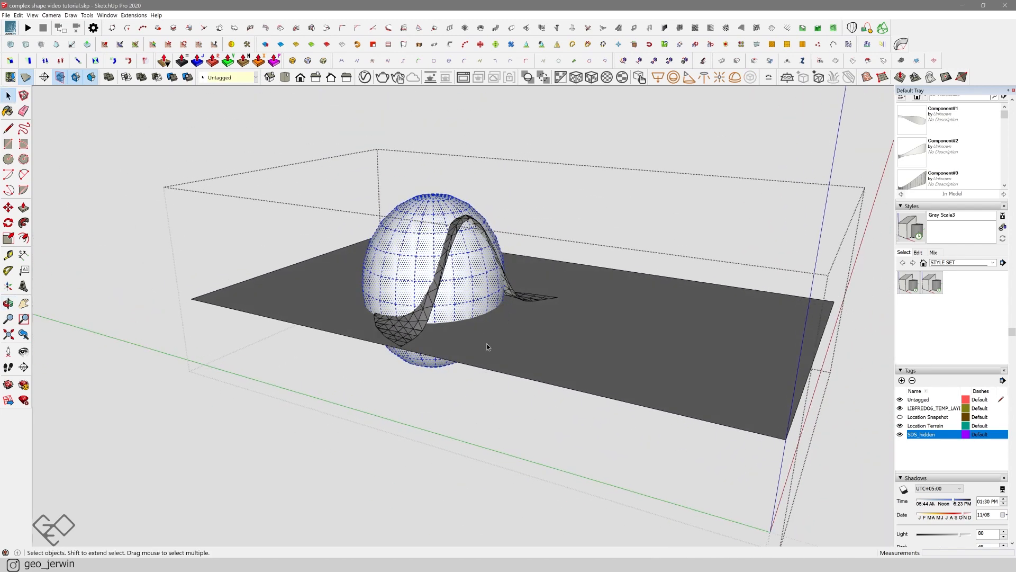
pyautogui.rightClick(464, 293)
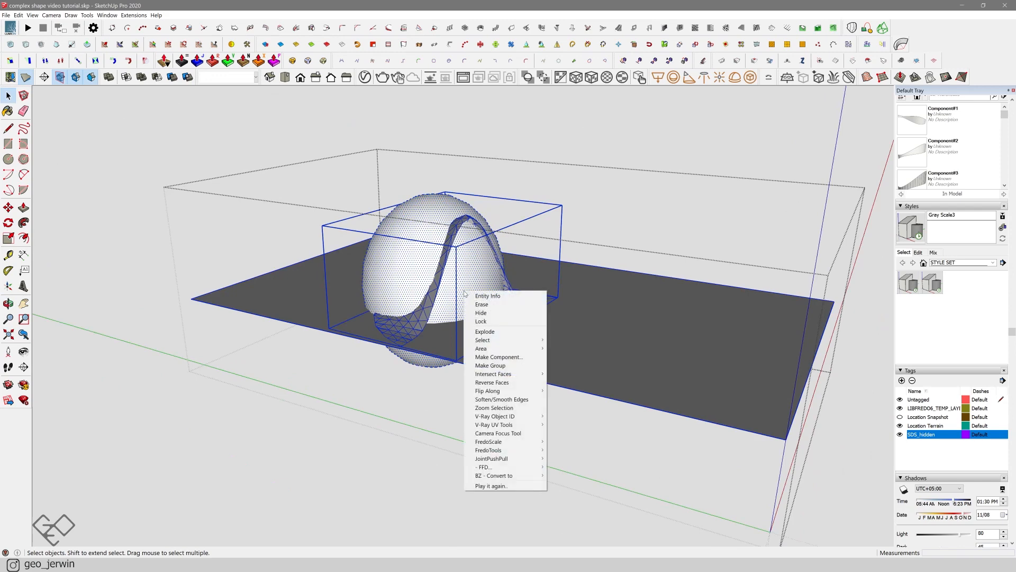
pyautogui.moveTo(492, 373)
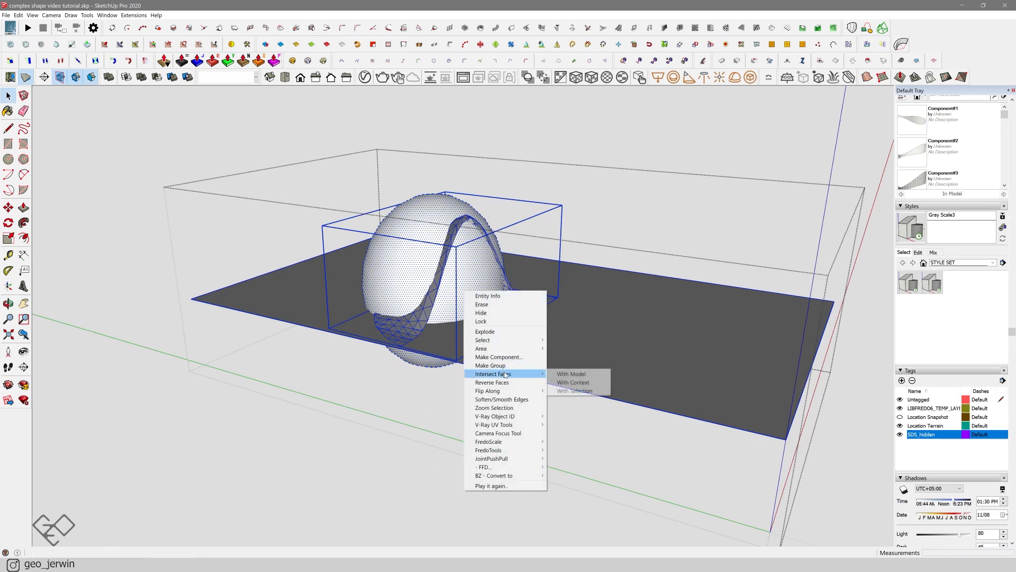
# Intersect the dome's faces With Model, then stretch it taller and smooth it with SubD.
pyautogui.click(570, 373)
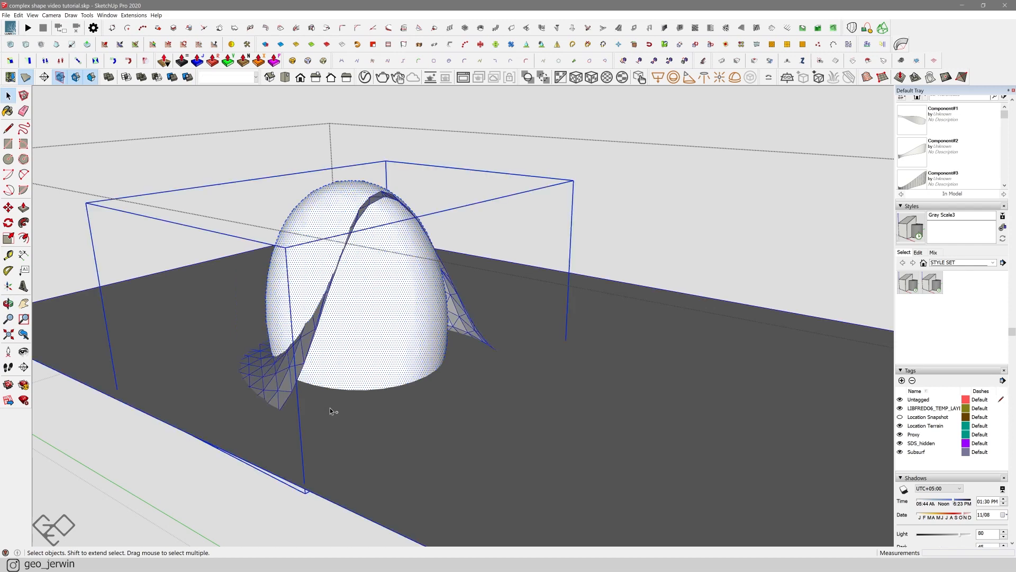
pyautogui.rightClick(331, 411)
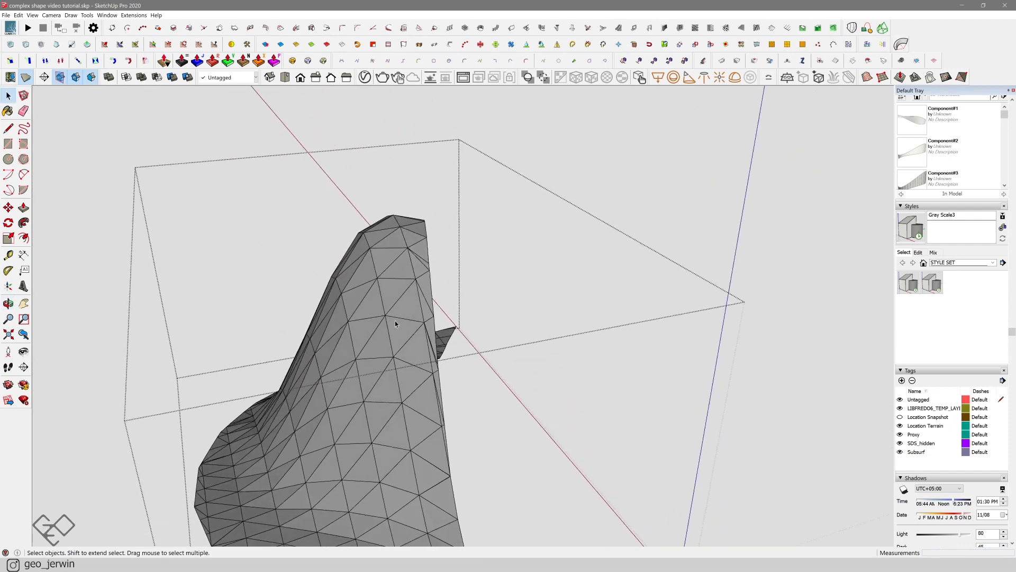
pyautogui.click(394, 324)
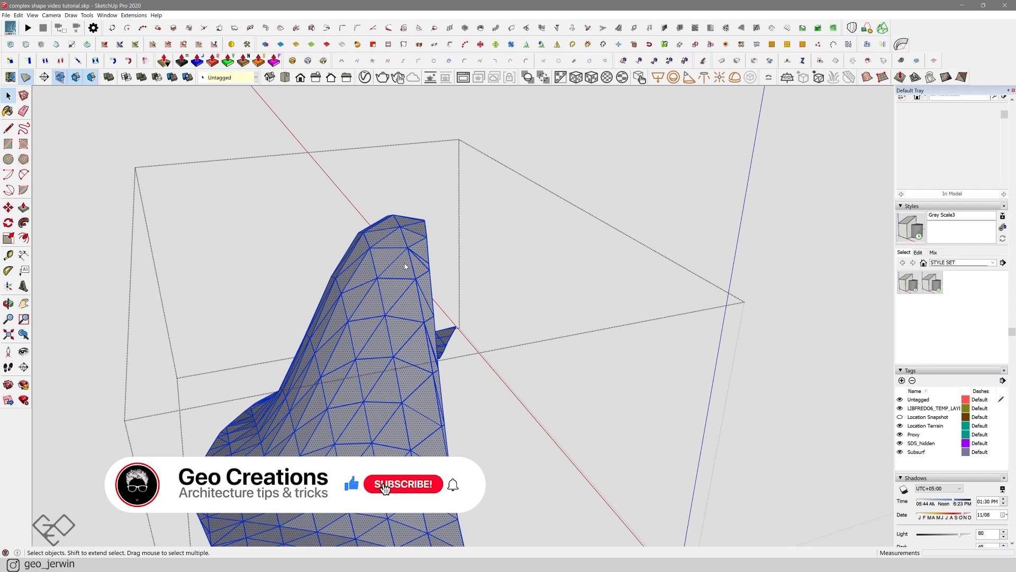
# Run the lattice extension on the triangulated surface to get framed triangular inset panels.
pyautogui.click(402, 483)
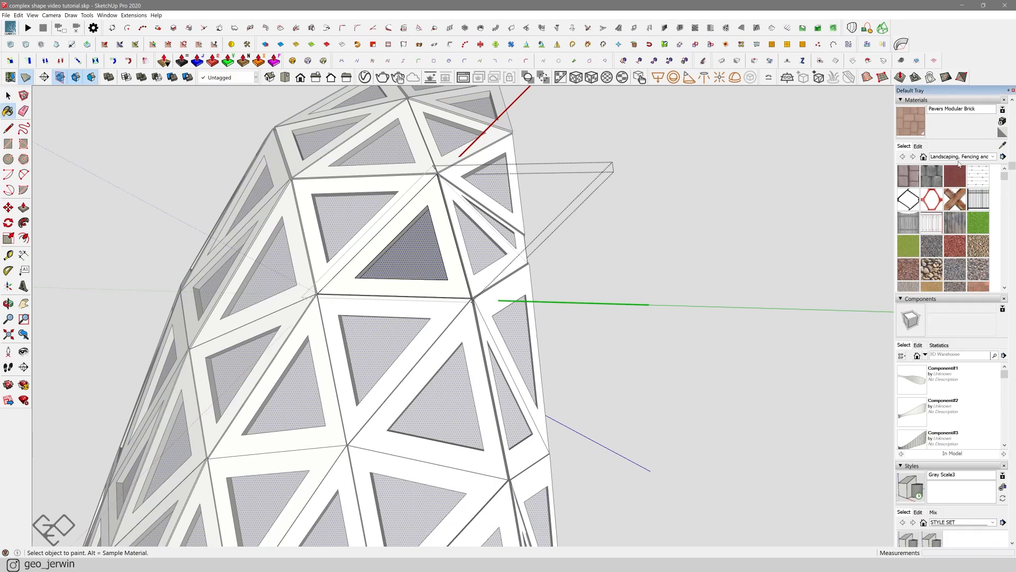
# Paint the lattice panels with translucent blue glass and the frames with Metal Rough.
pyautogui.click(1003, 156)
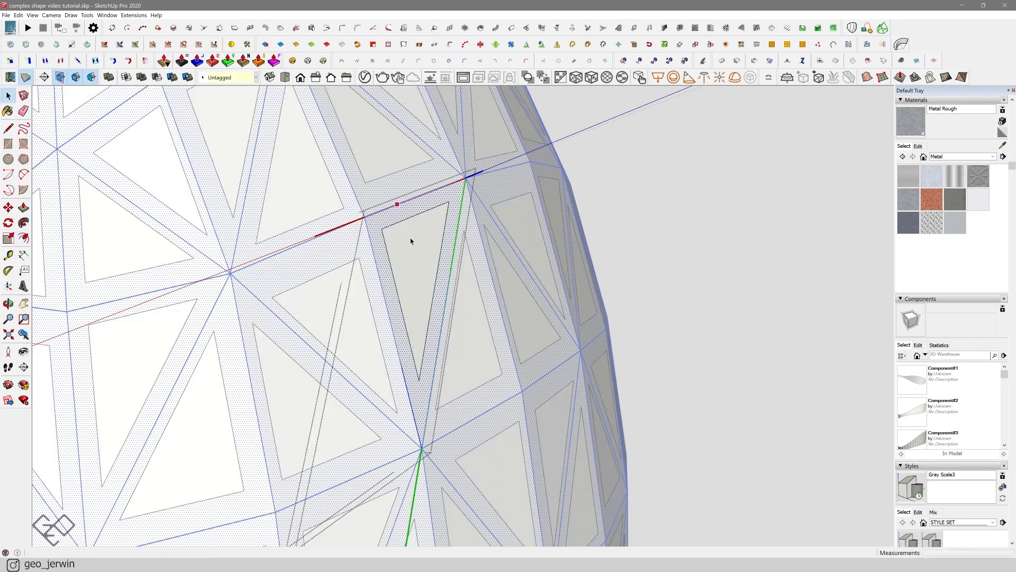
pyautogui.click(992, 157)
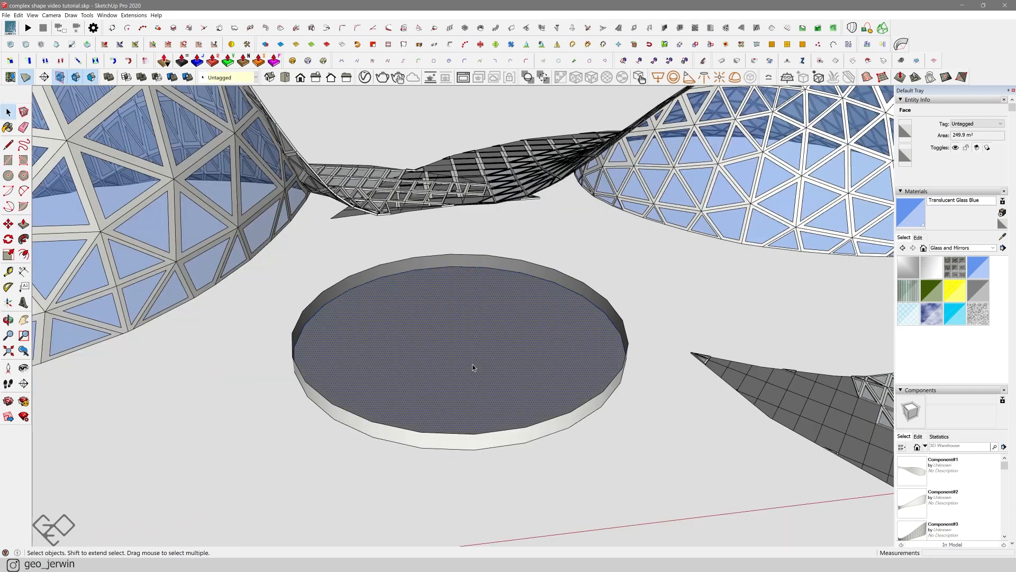
# Push/Pull the drawn circle's top face up into a thin disc platform.
pyautogui.click(473, 367)
pyautogui.write('*12')
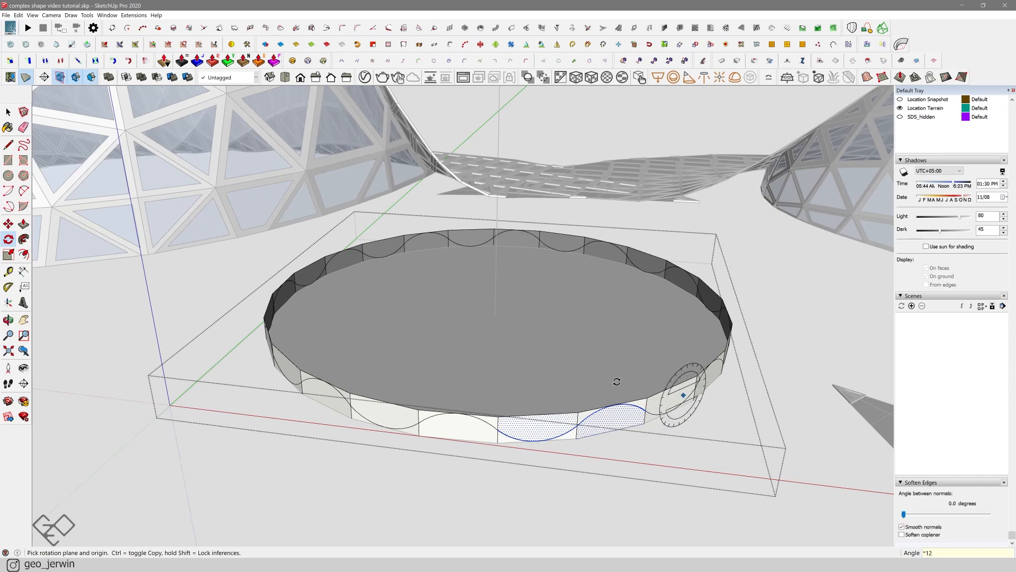
# Rotate copies of the side-face arcs around the platform center into a closed wavy ring.
pyautogui.click(9, 112)
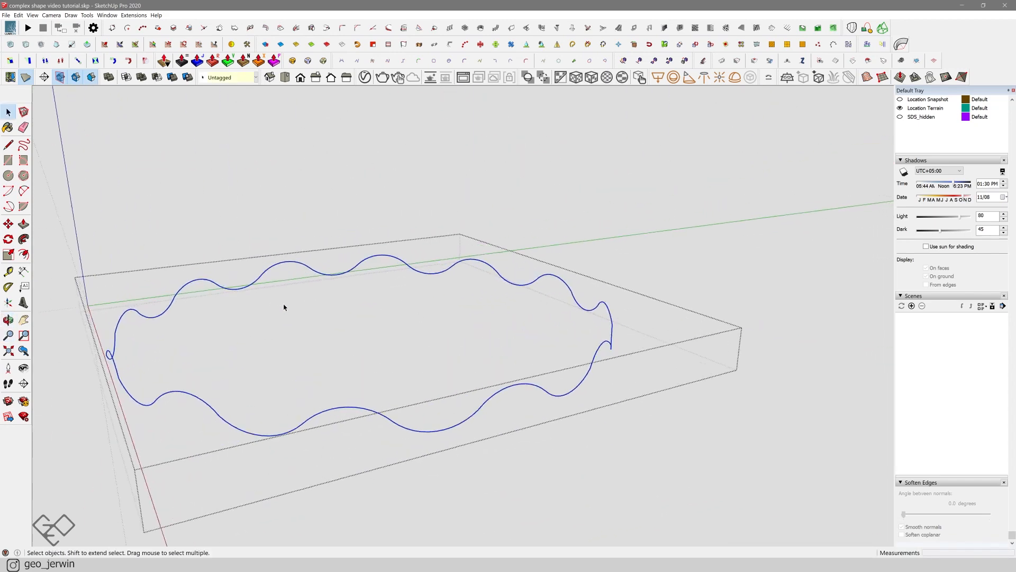
# Run an Extensions menu tool on the curve, then scale the wavy loop down to fit the platform.
pyautogui.click(134, 15)
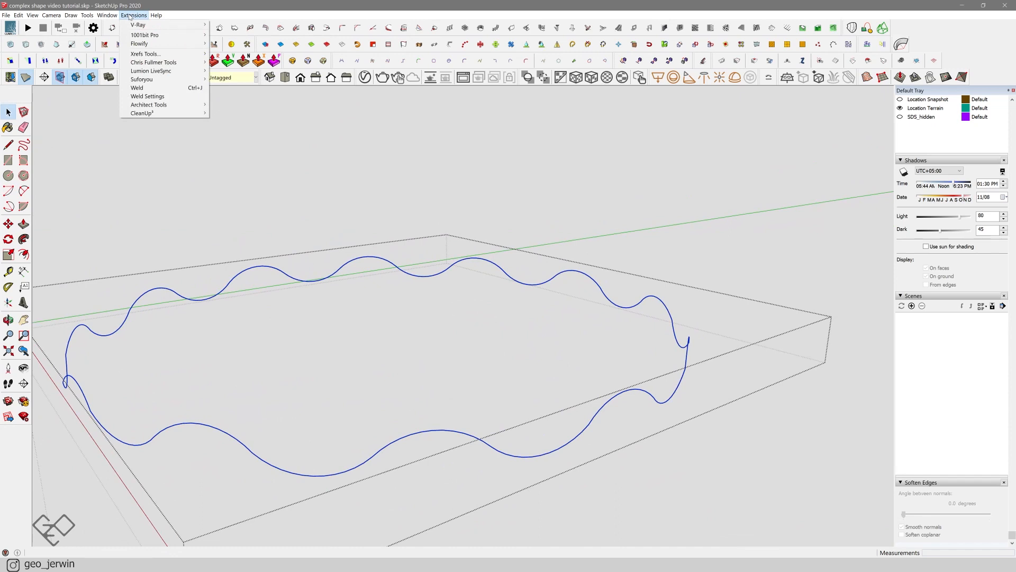
pyautogui.moveTo(137, 24)
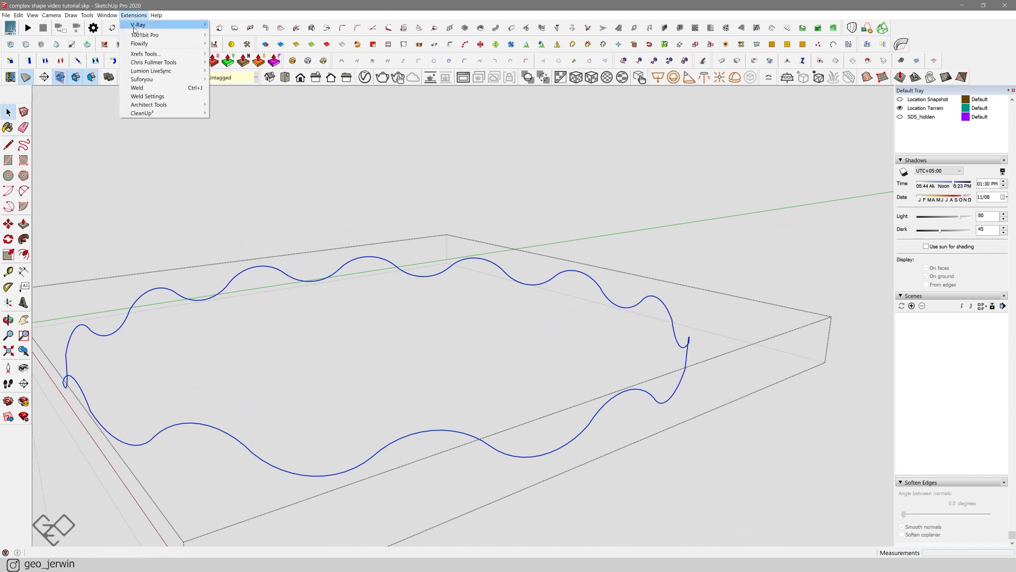
pyautogui.click(380, 282)
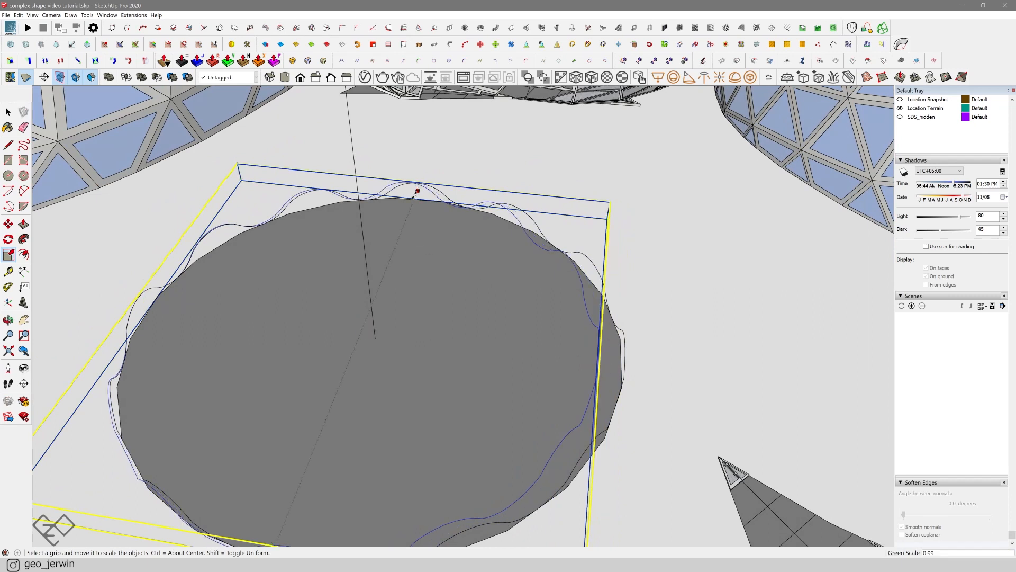
pyautogui.moveTo(417, 191); pyautogui.dragTo(409, 210)
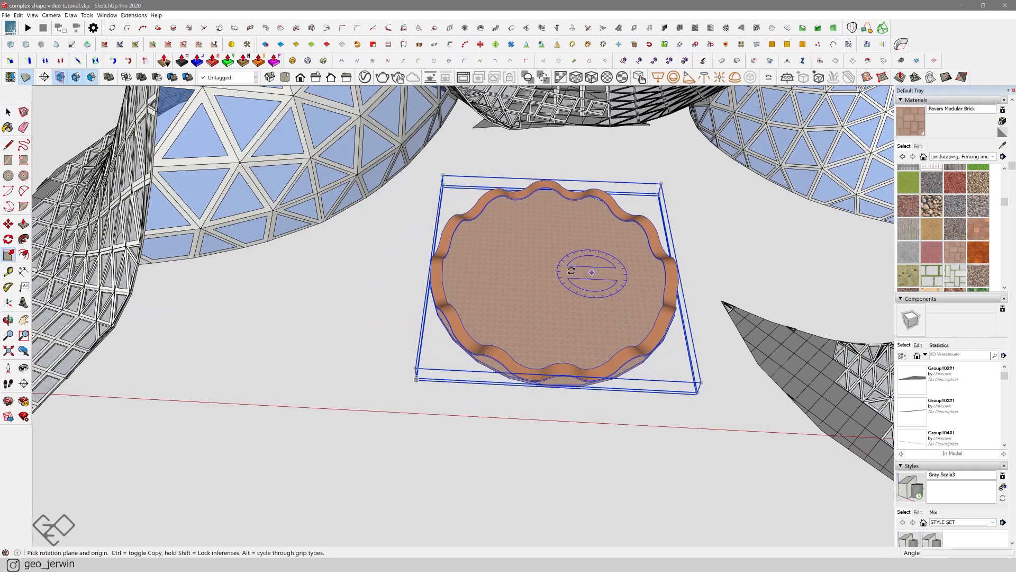
# Rotate the seating ring group about 36 degrees around its centre.
pyautogui.moveTo(592, 272); pyautogui.dragTo(716, 337)
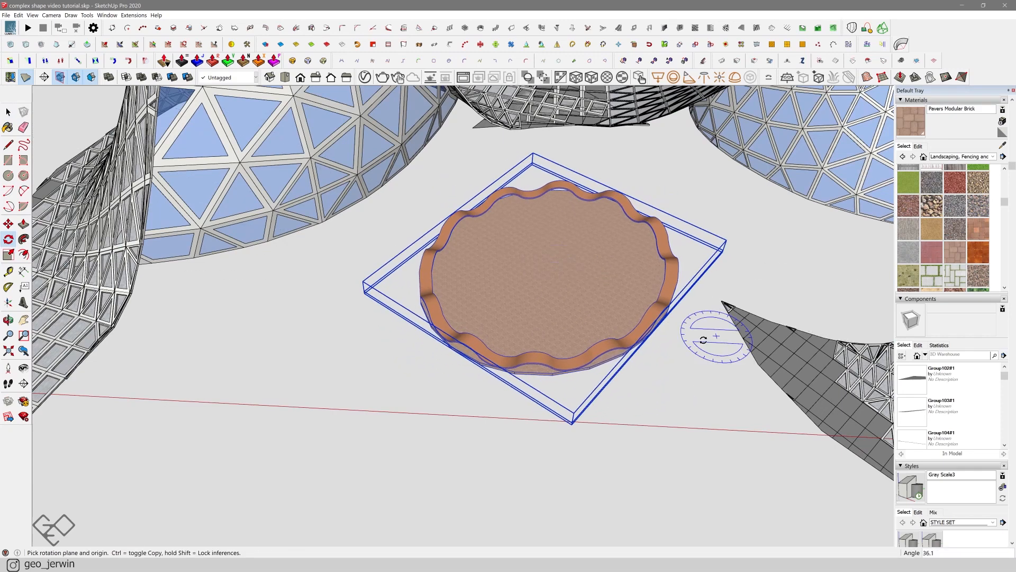